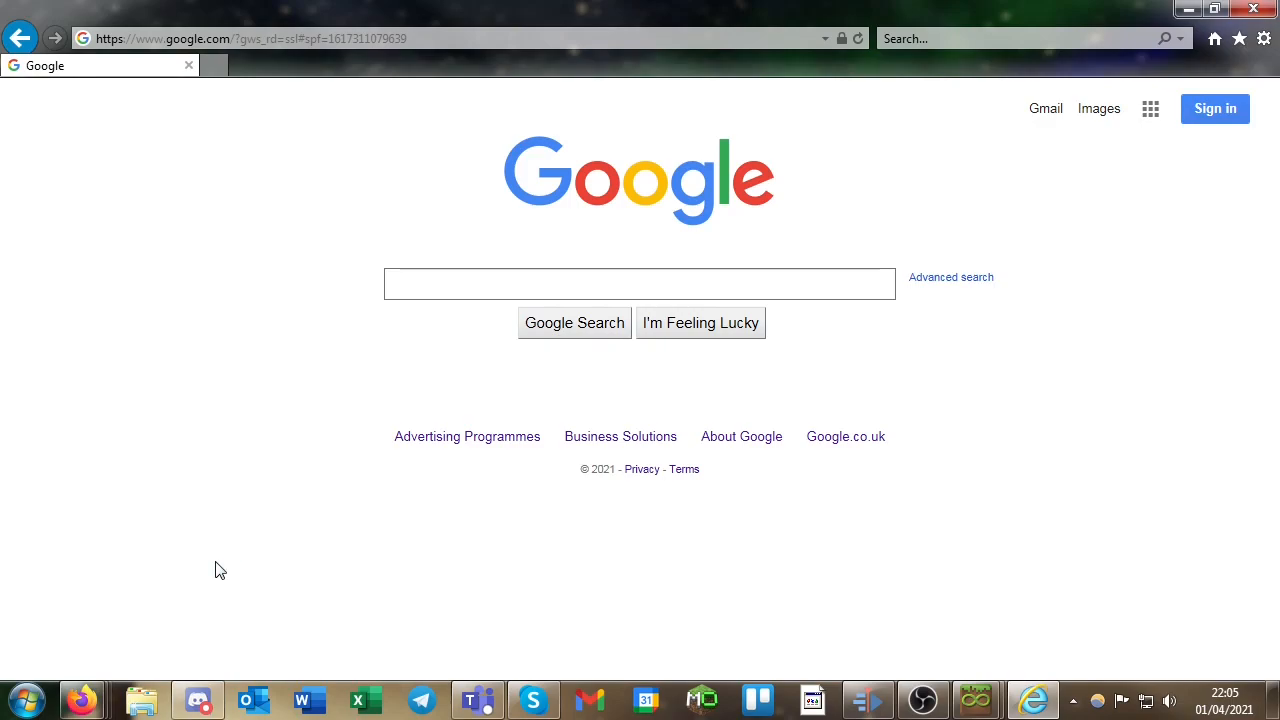
mouse_move(194, 128)
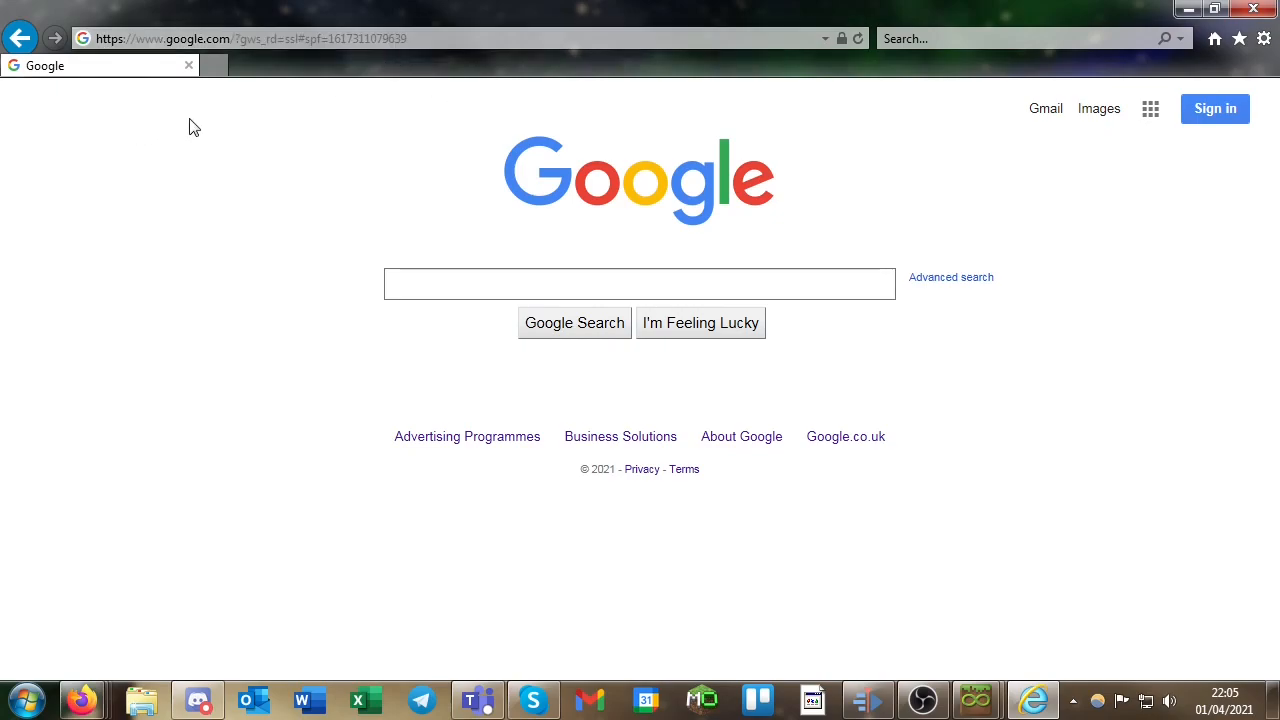
mouse_move(224, 150)
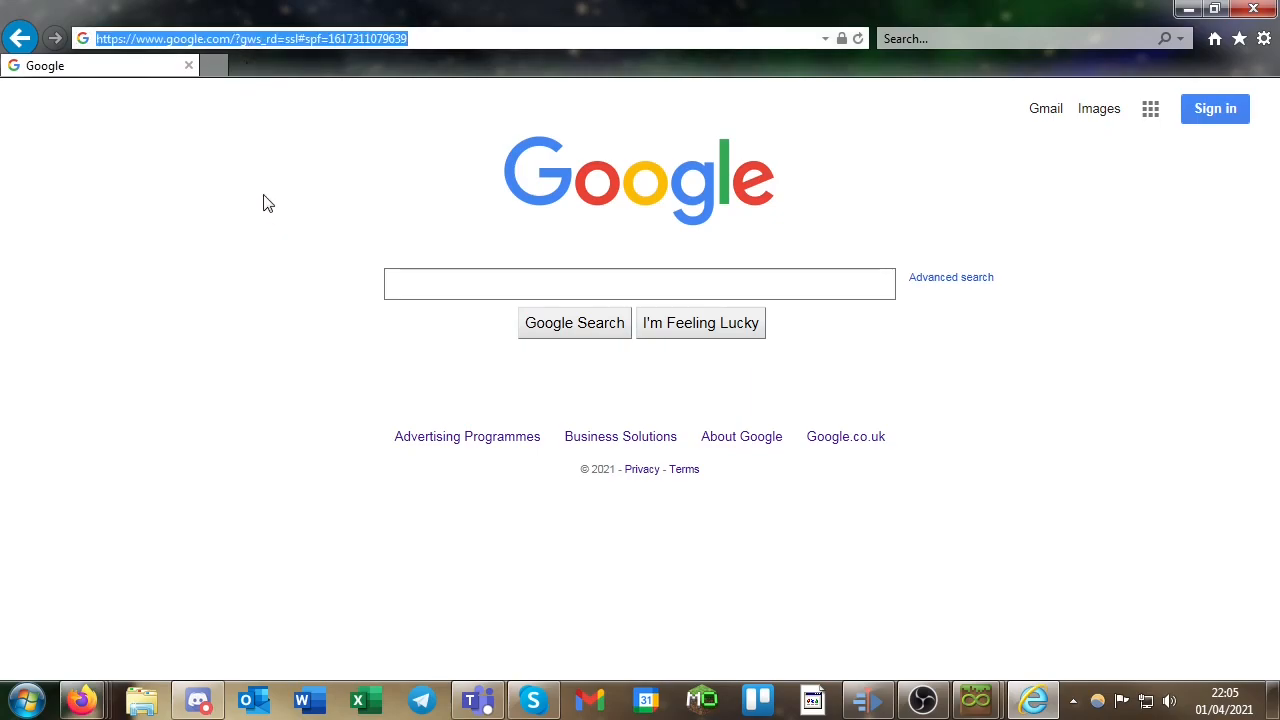
- Go to plus.minecraft.net and start the Download for Desktop of the screensaver
type("plus.minecraft.net/")
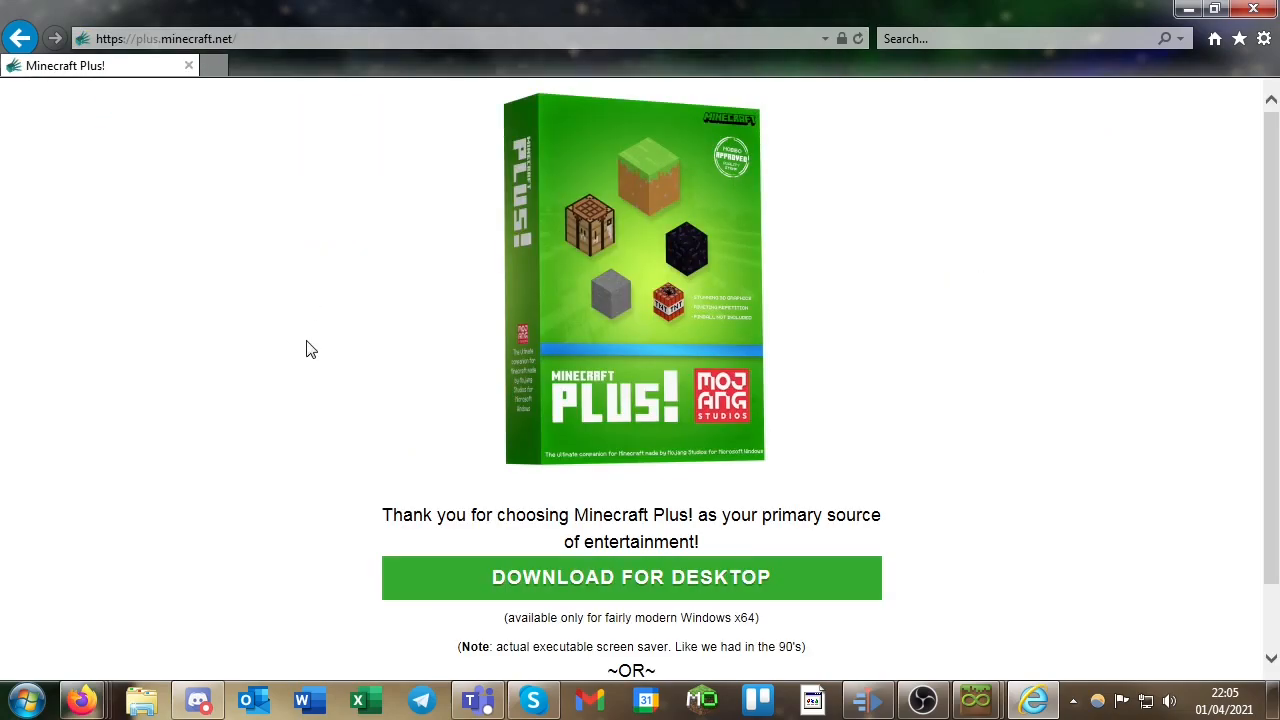
scroll("down", 3)
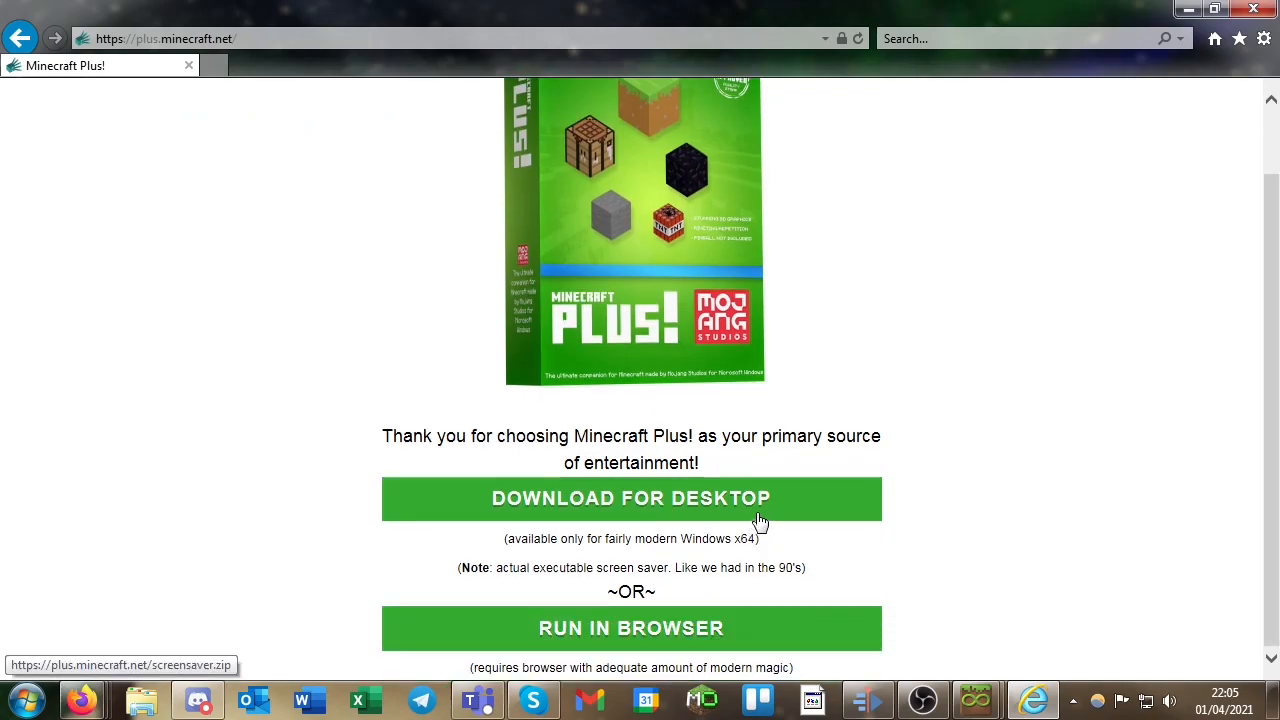
mouse_move(616, 490)
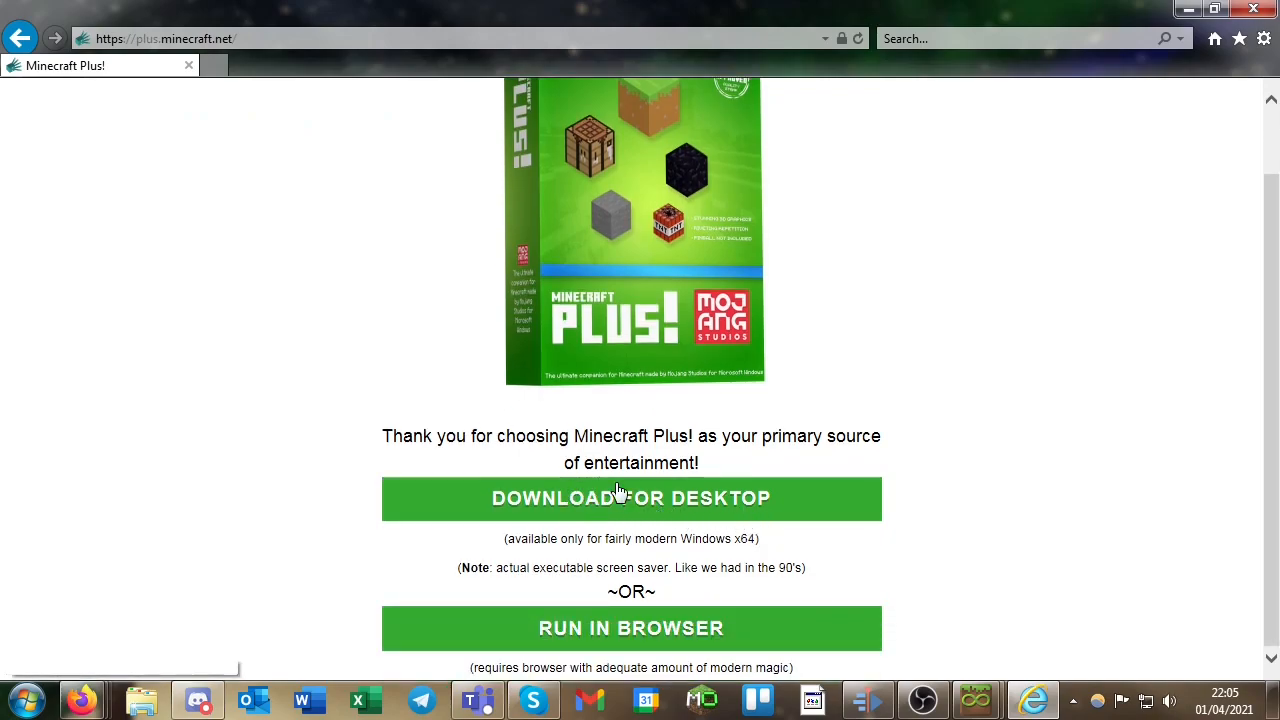
left_click(630, 498)
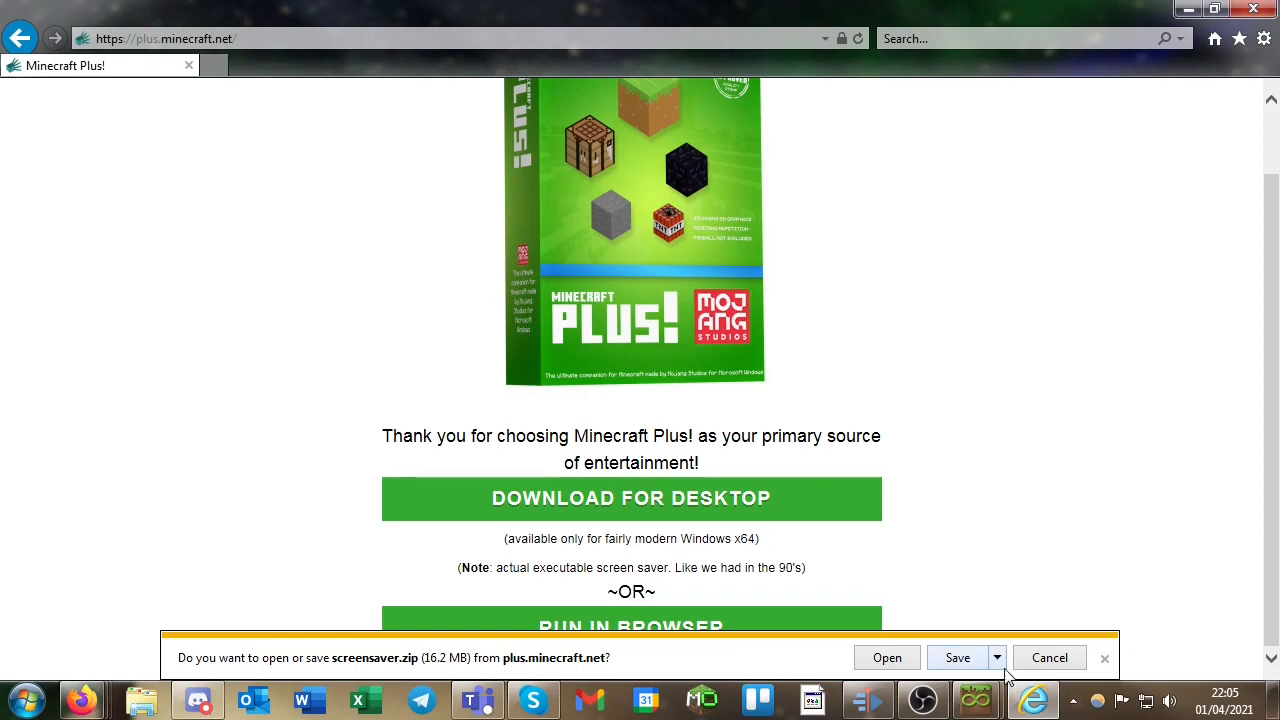
- Save screensaver.zip into the Downloads folder via Save as
left_click(996, 656)
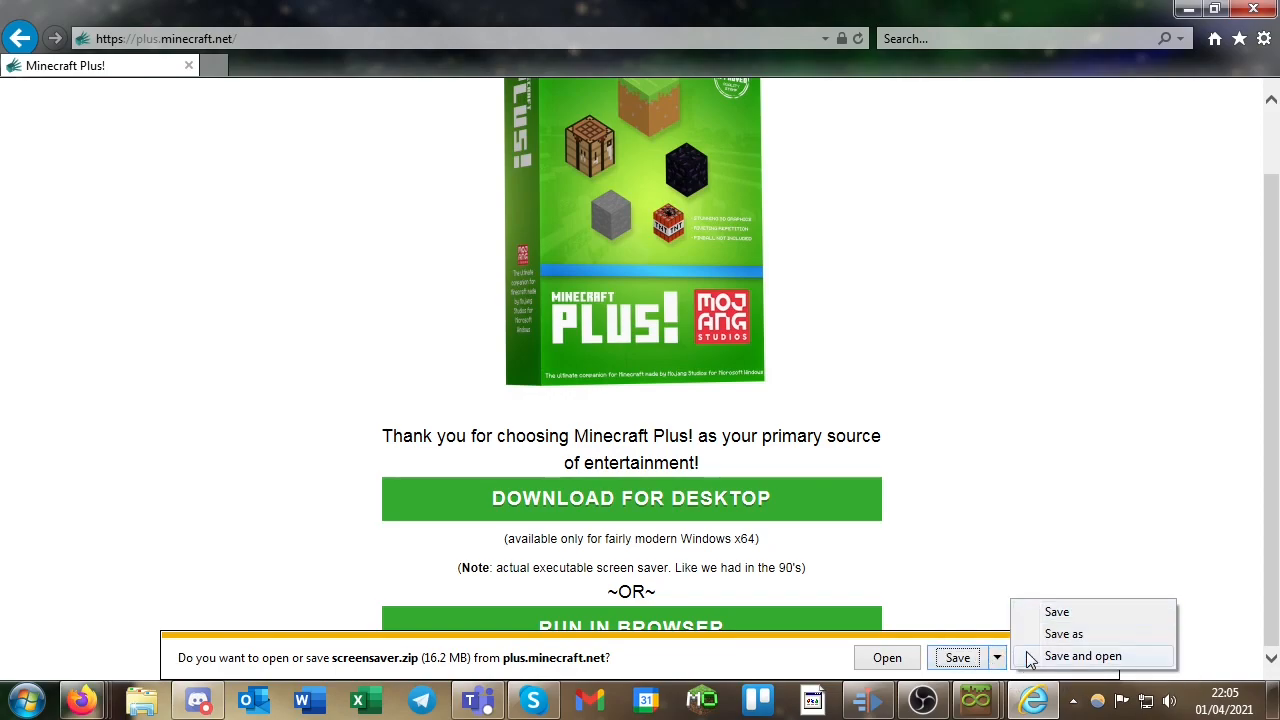
left_click(1064, 632)
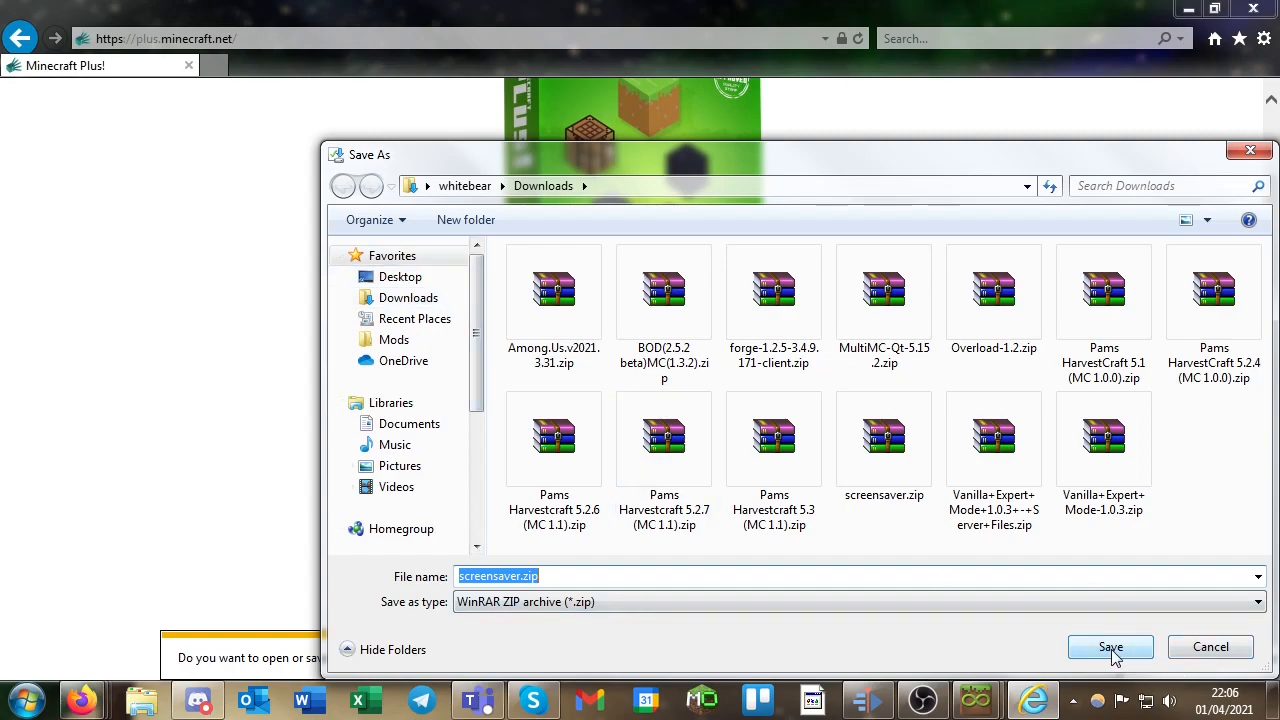
left_click(1110, 646)
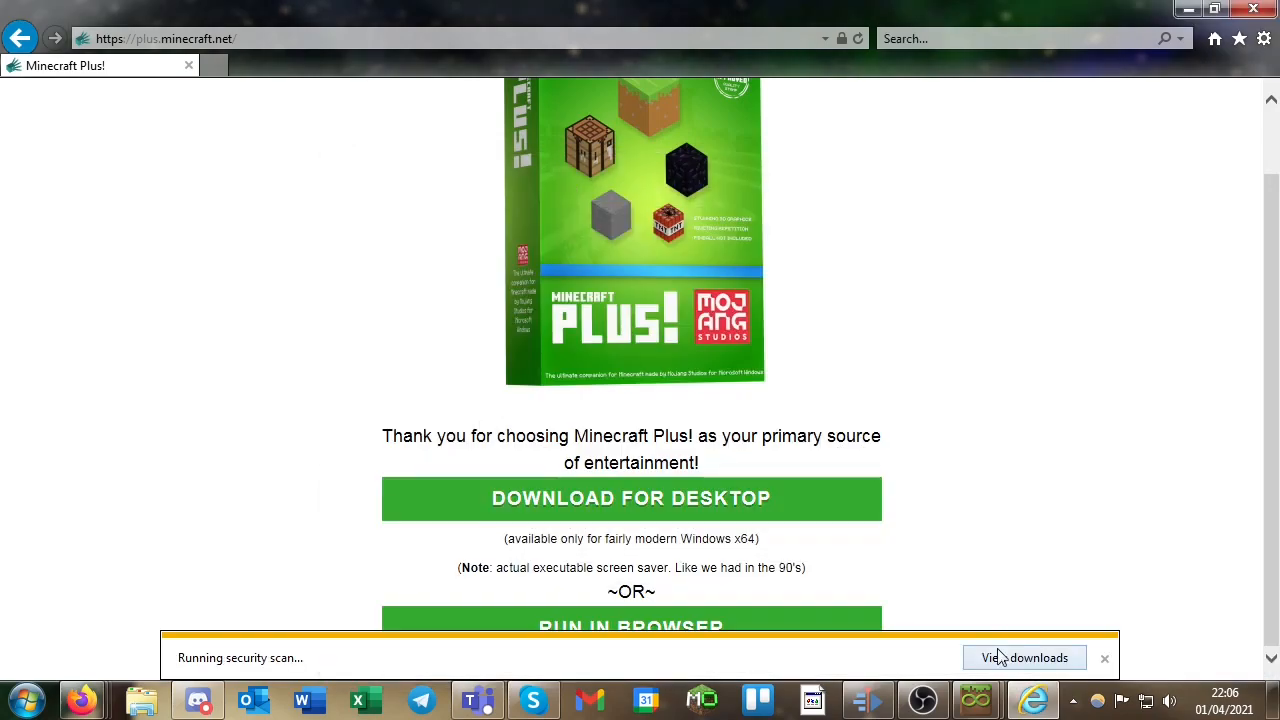
- From the downloads list, open screensaver.zip in WinRAR to reveal MinecraftPlus.scr
left_click(1024, 656)
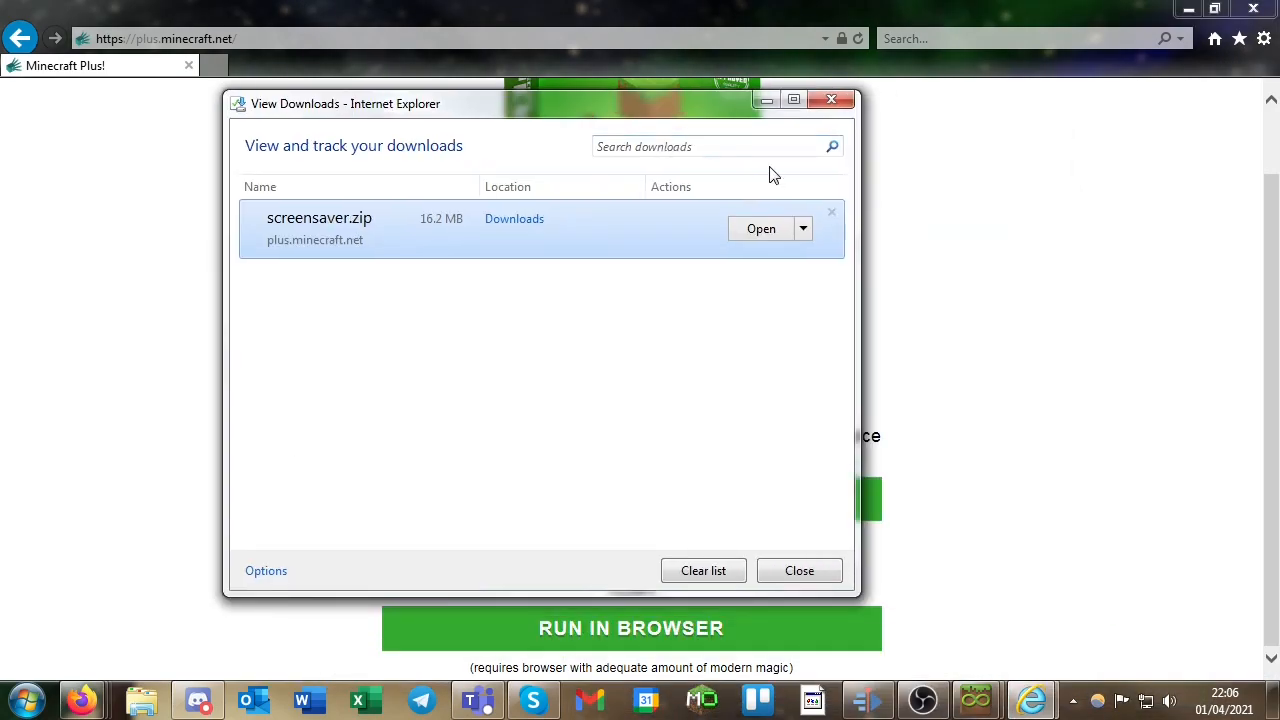
mouse_move(760, 228)
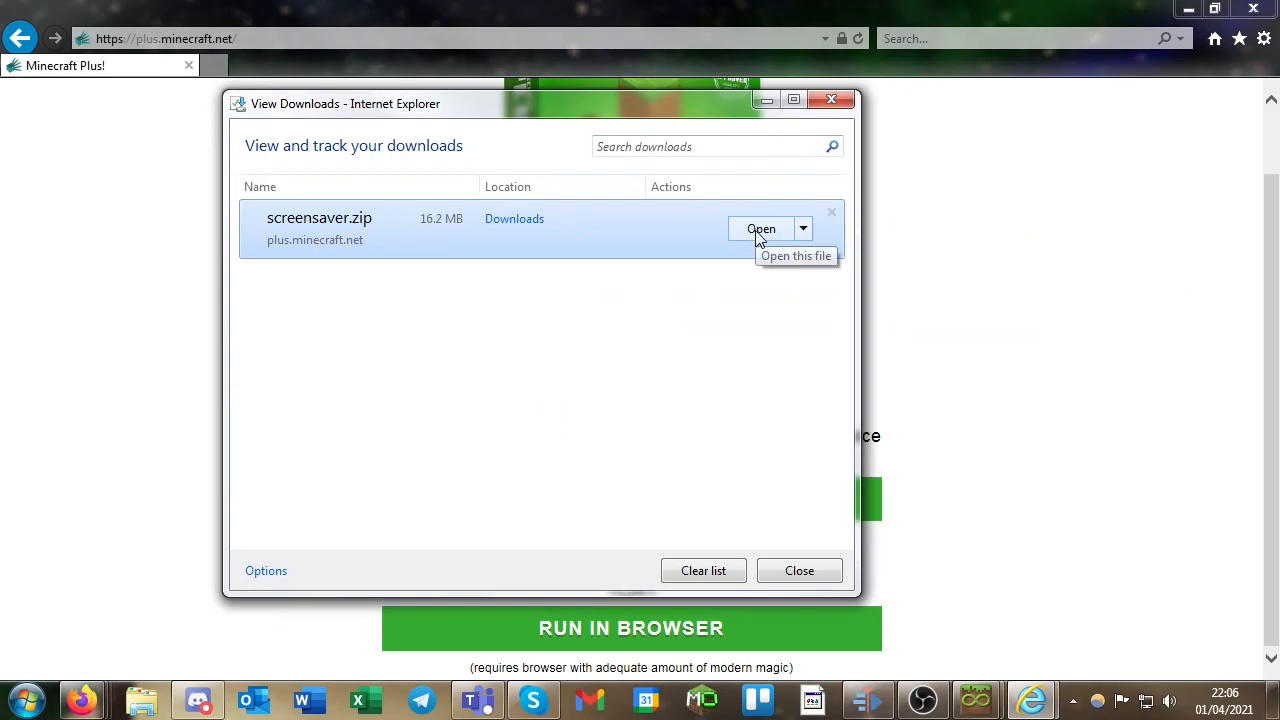
left_click(760, 228)
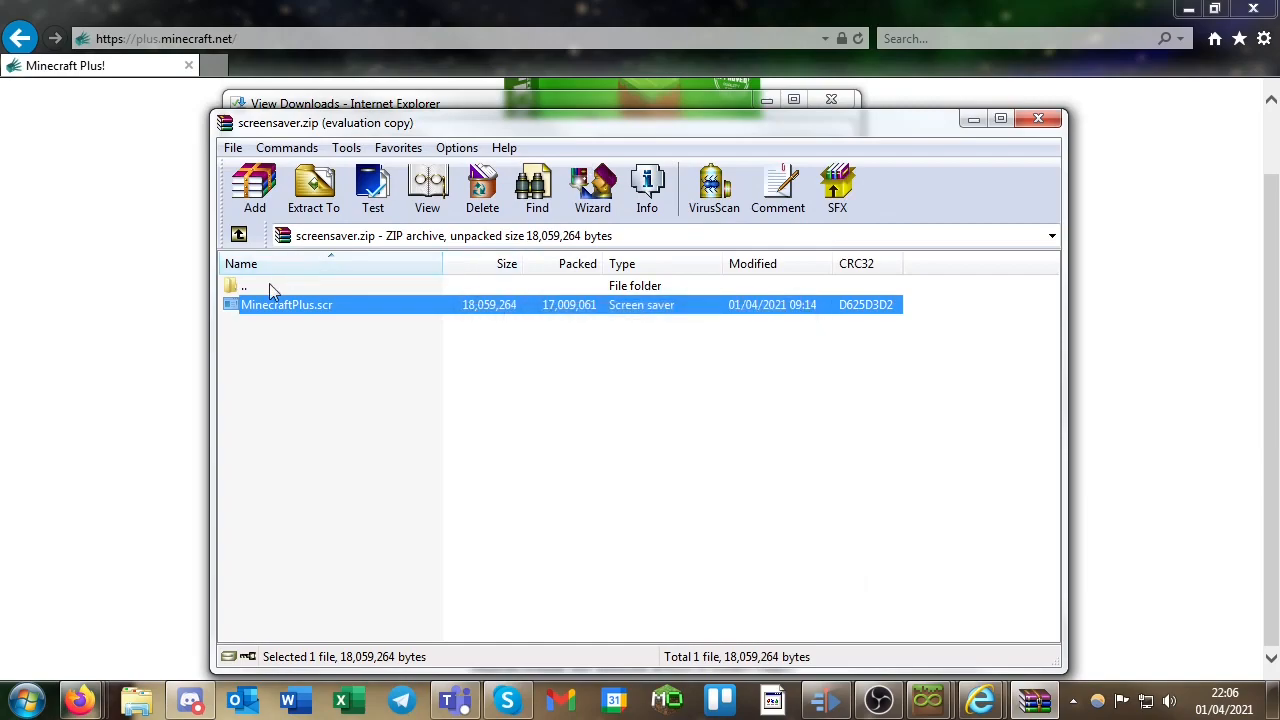
mouse_move(364, 322)
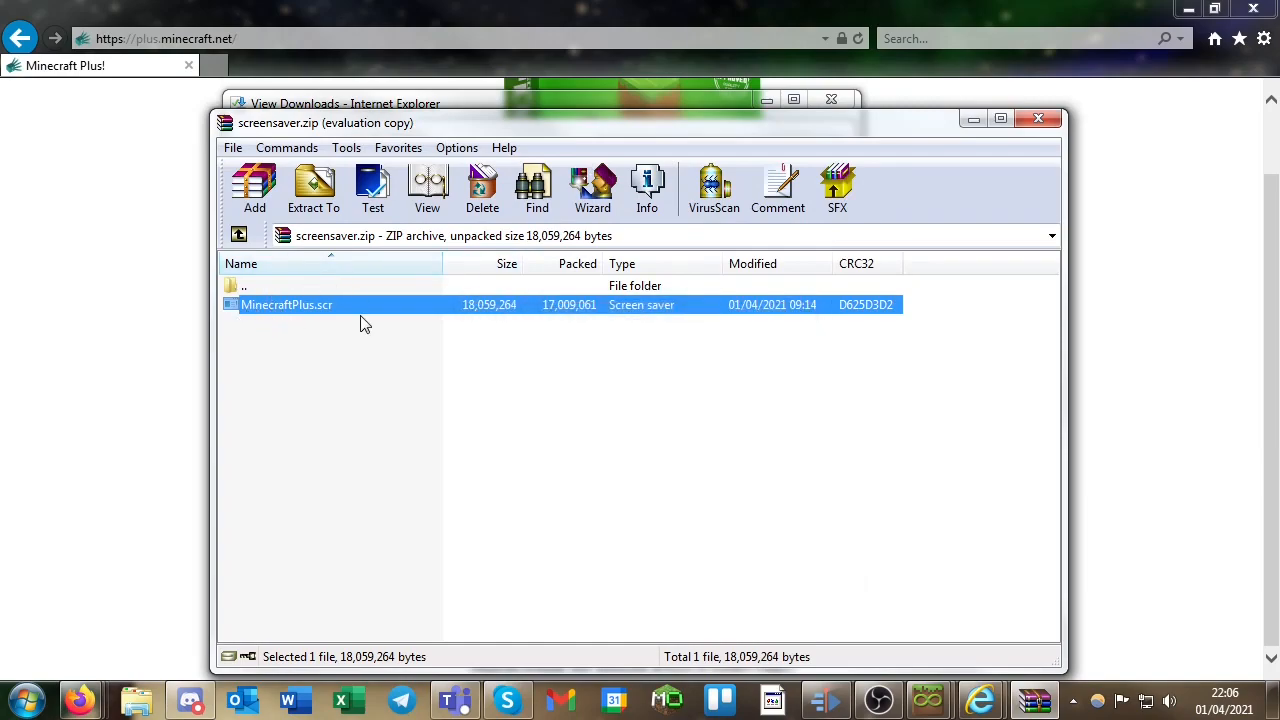
mouse_move(400, 140)
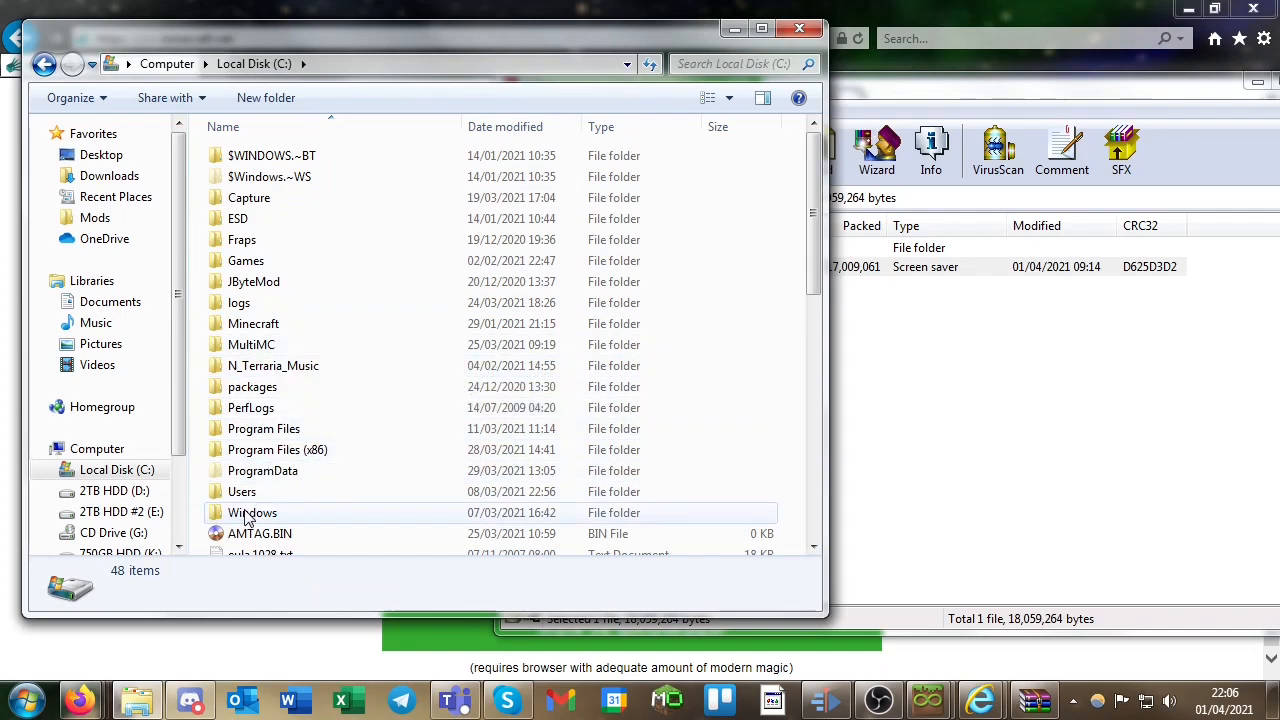
- Drop MinecraftPlus.scr into C:\Windows\System32, granting administrator permission
double_click(252, 512)
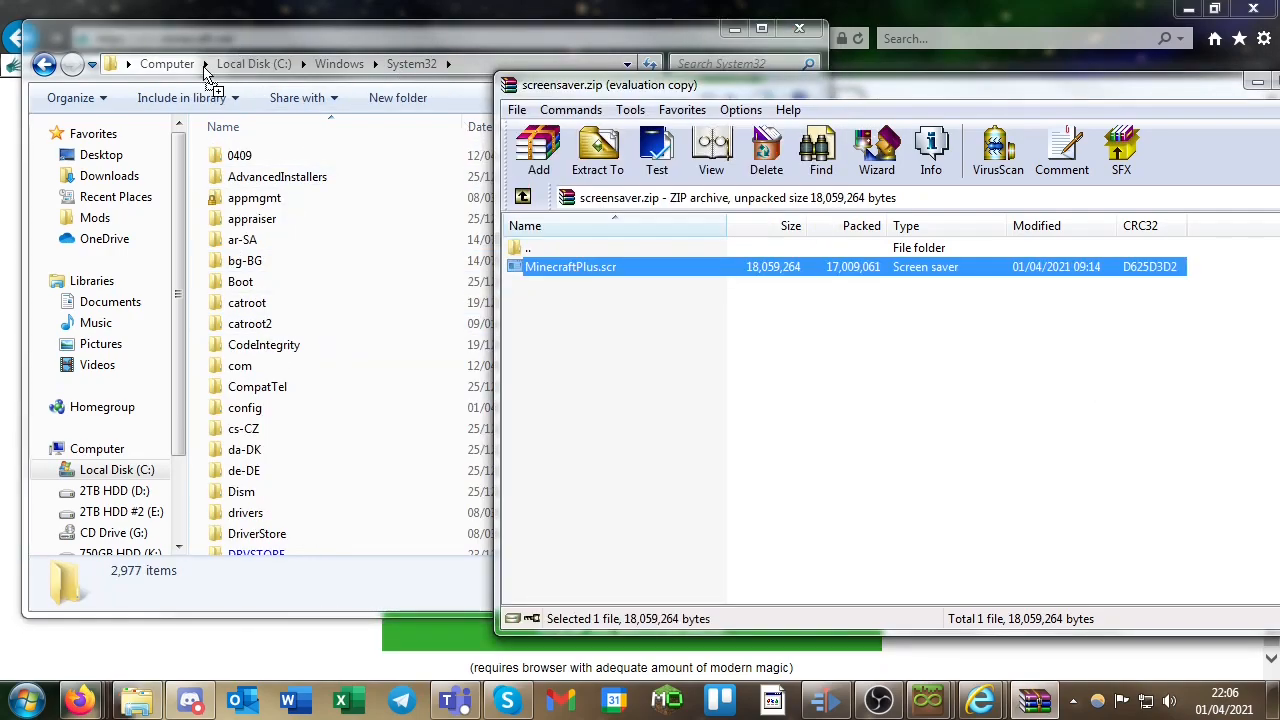
mouse_move(210, 210)
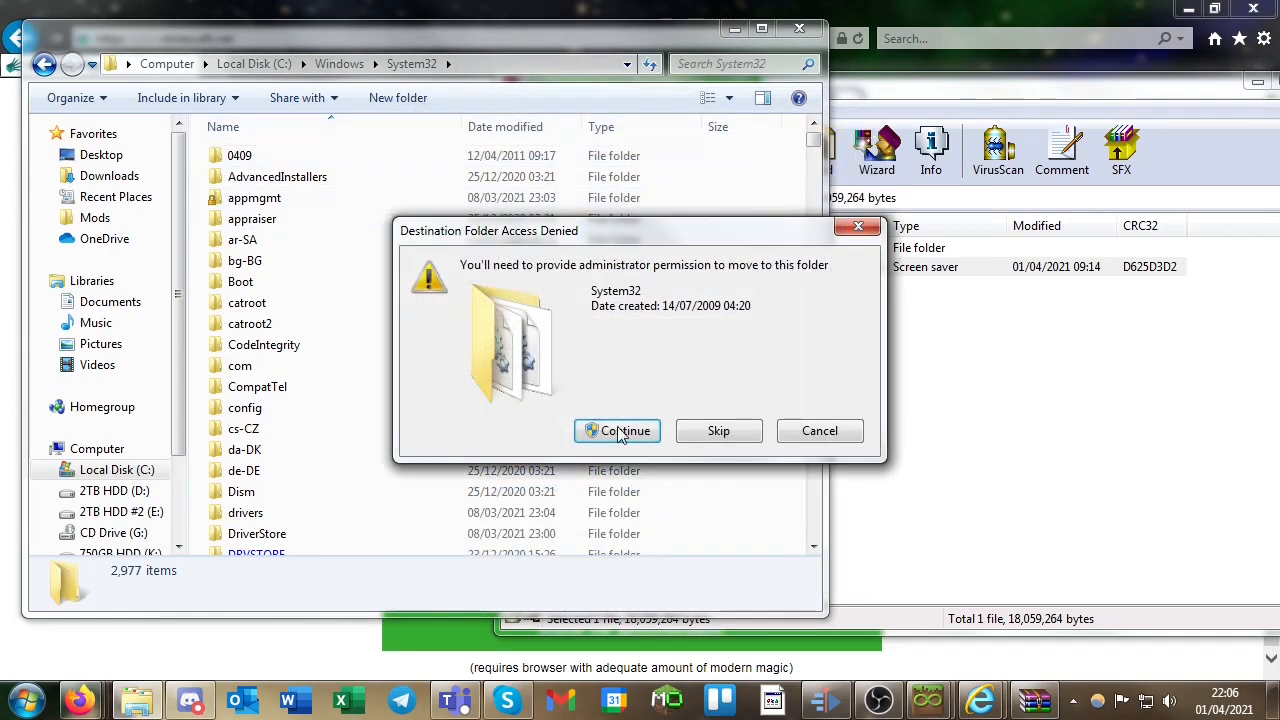
left_click(616, 430)
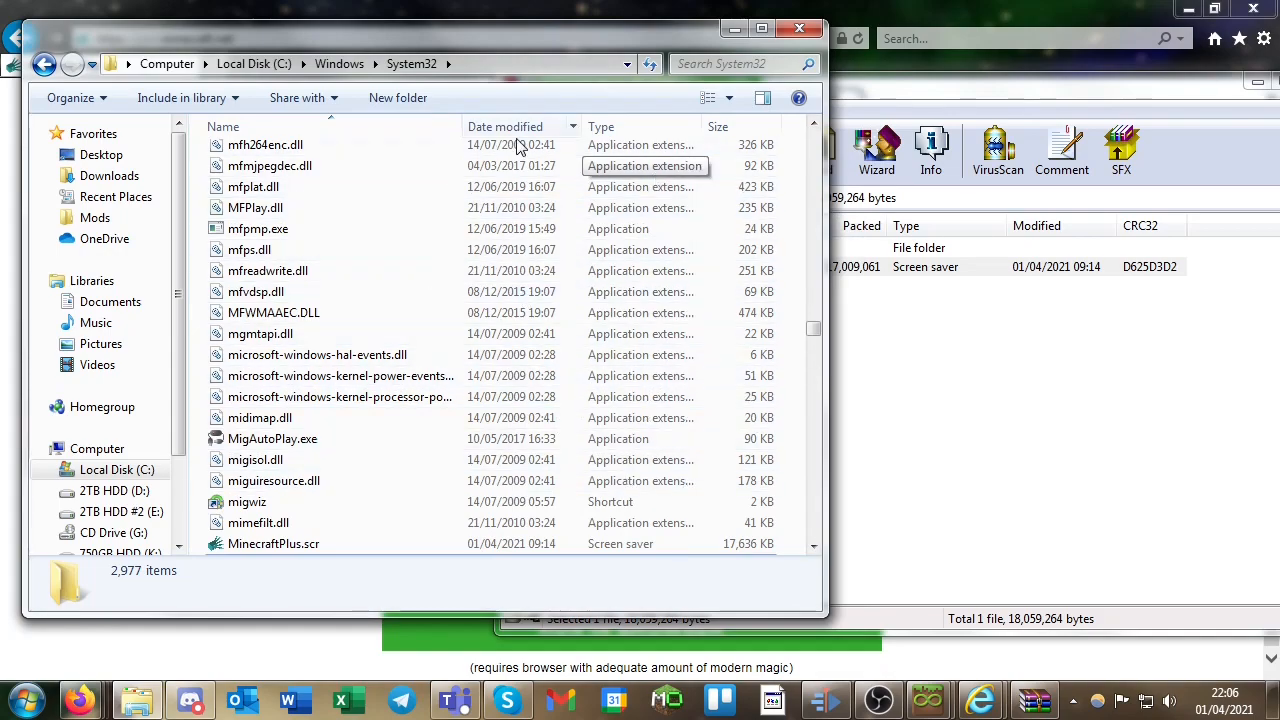
mouse_move(818, 94)
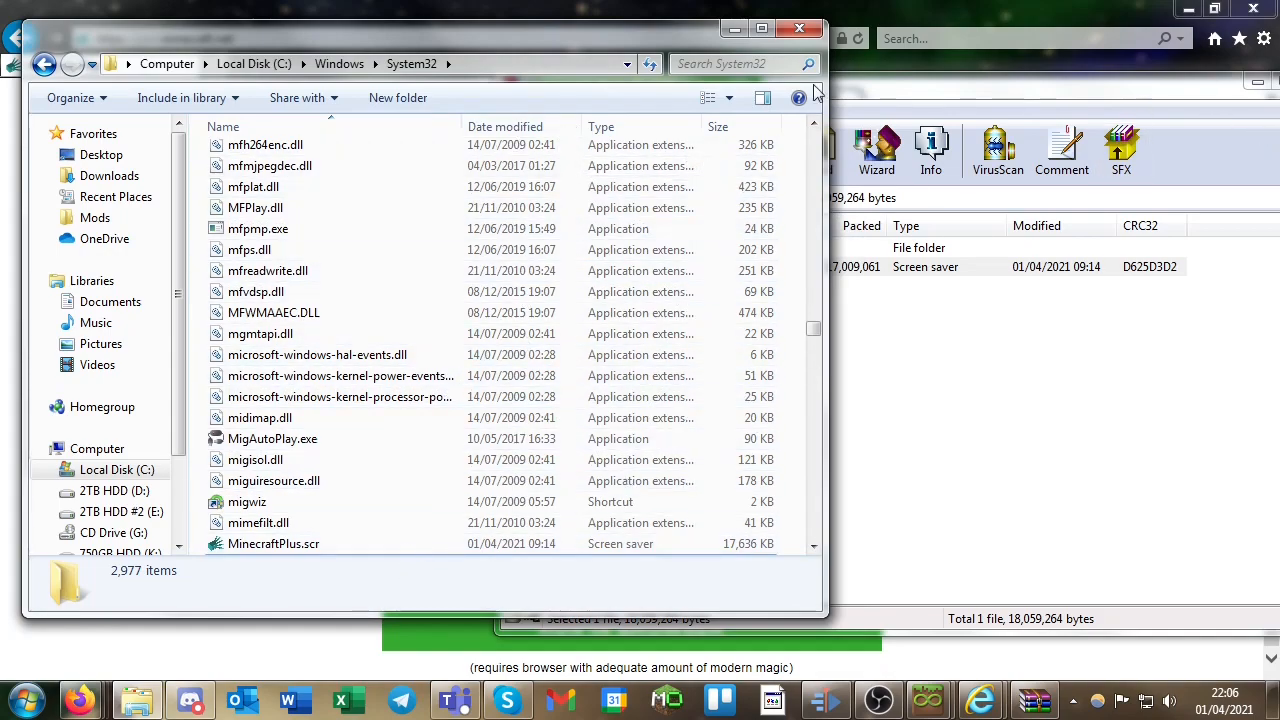
mouse_move(108, 592)
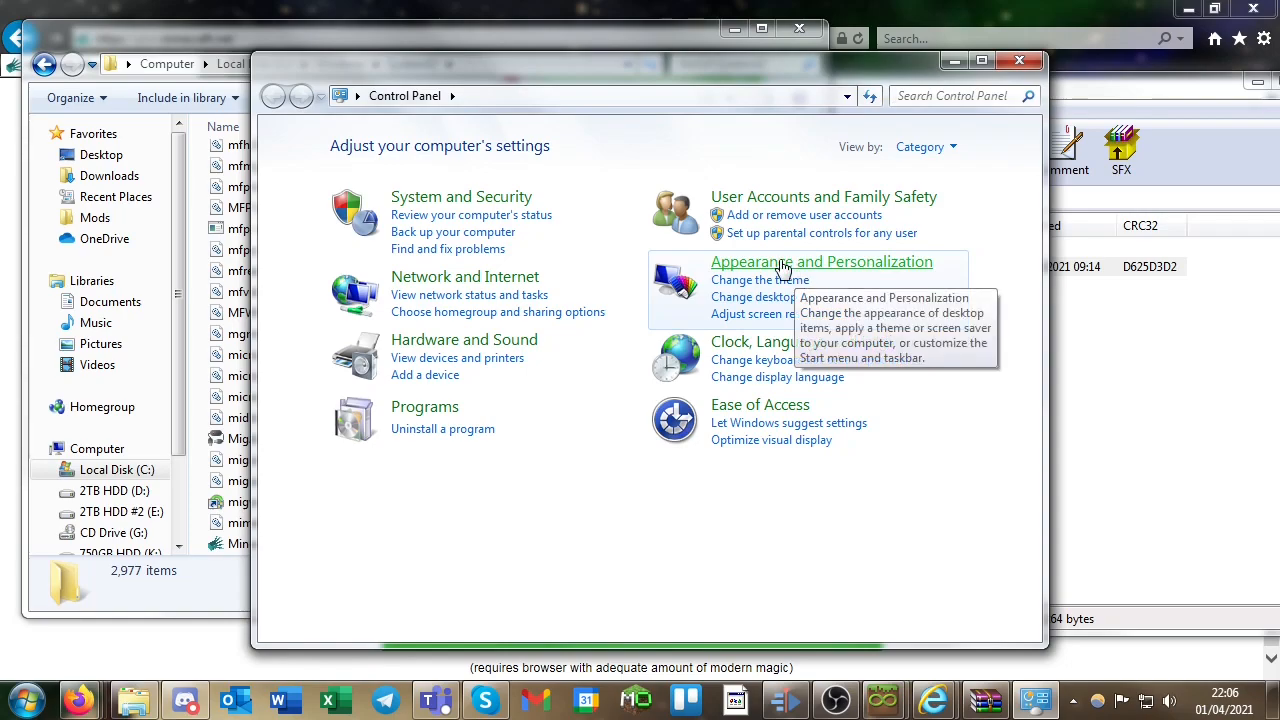
- Reach Screen Saver Settings via Appearance and Personalization > Change screen saver
left_click(820, 260)
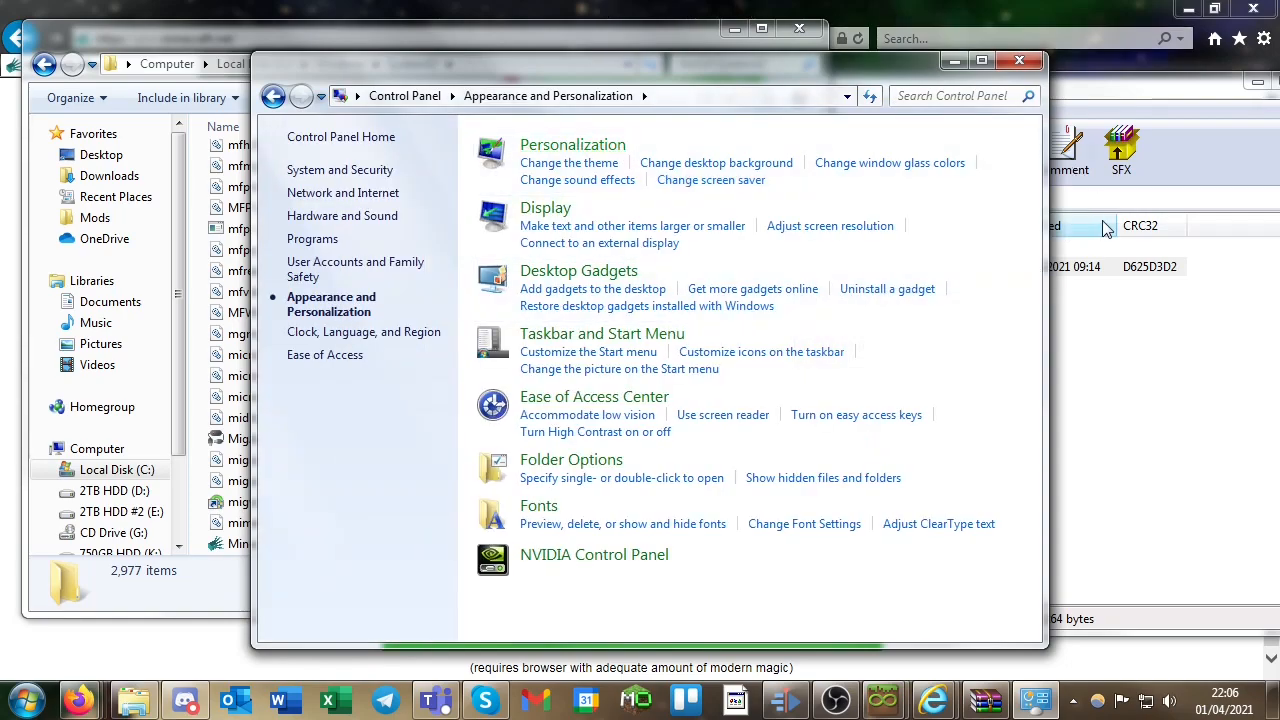
left_click(572, 144)
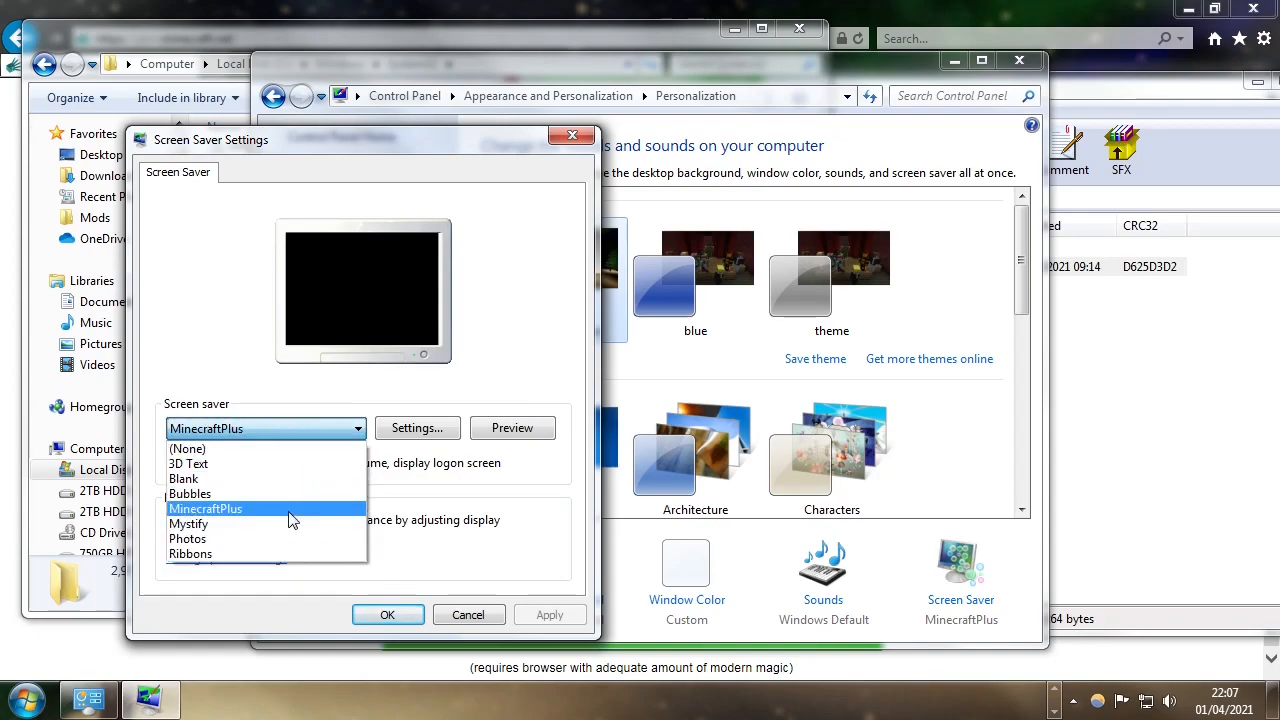
- Choose MinecraftPlus as the screen saver and run its preview
left_click(204, 508)
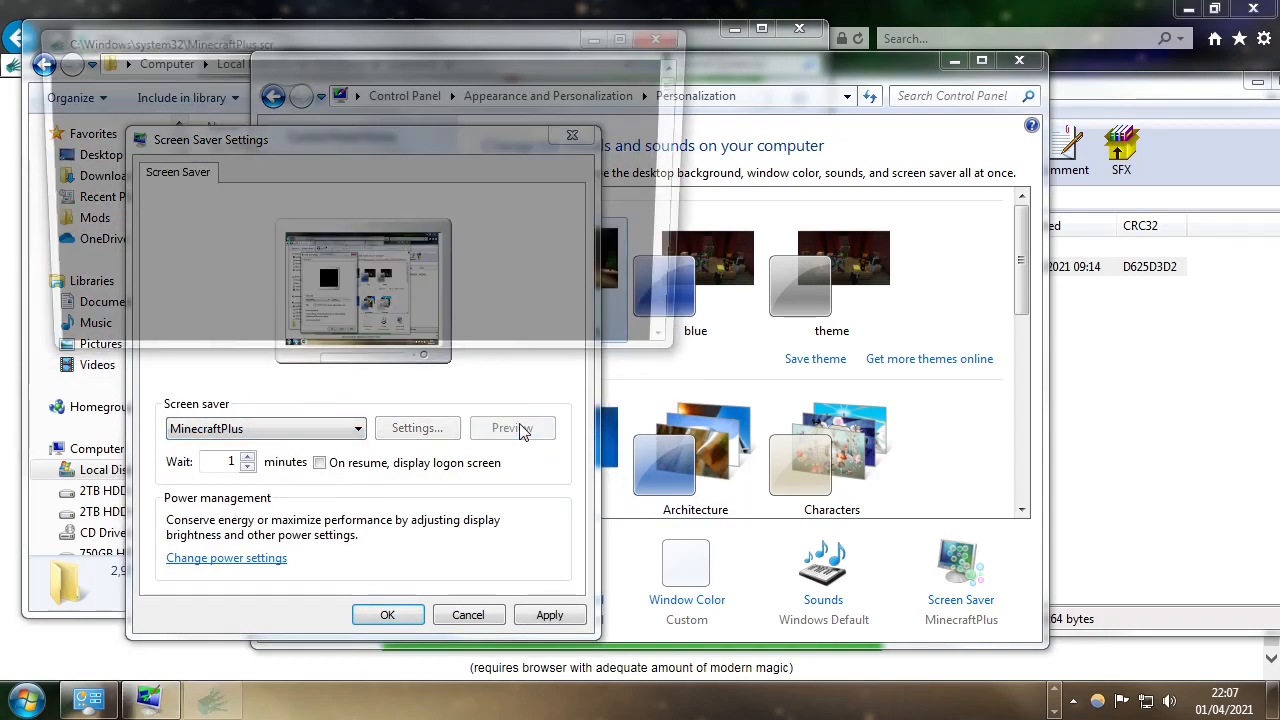
left_click(512, 428)
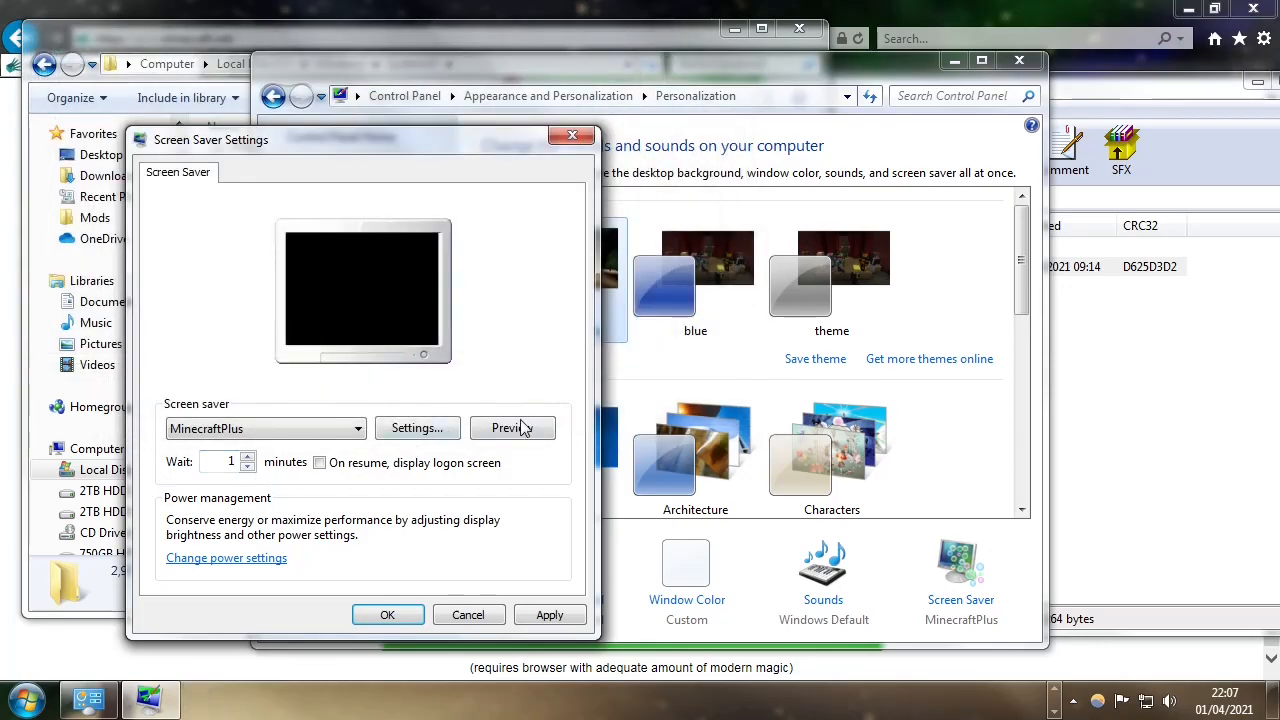